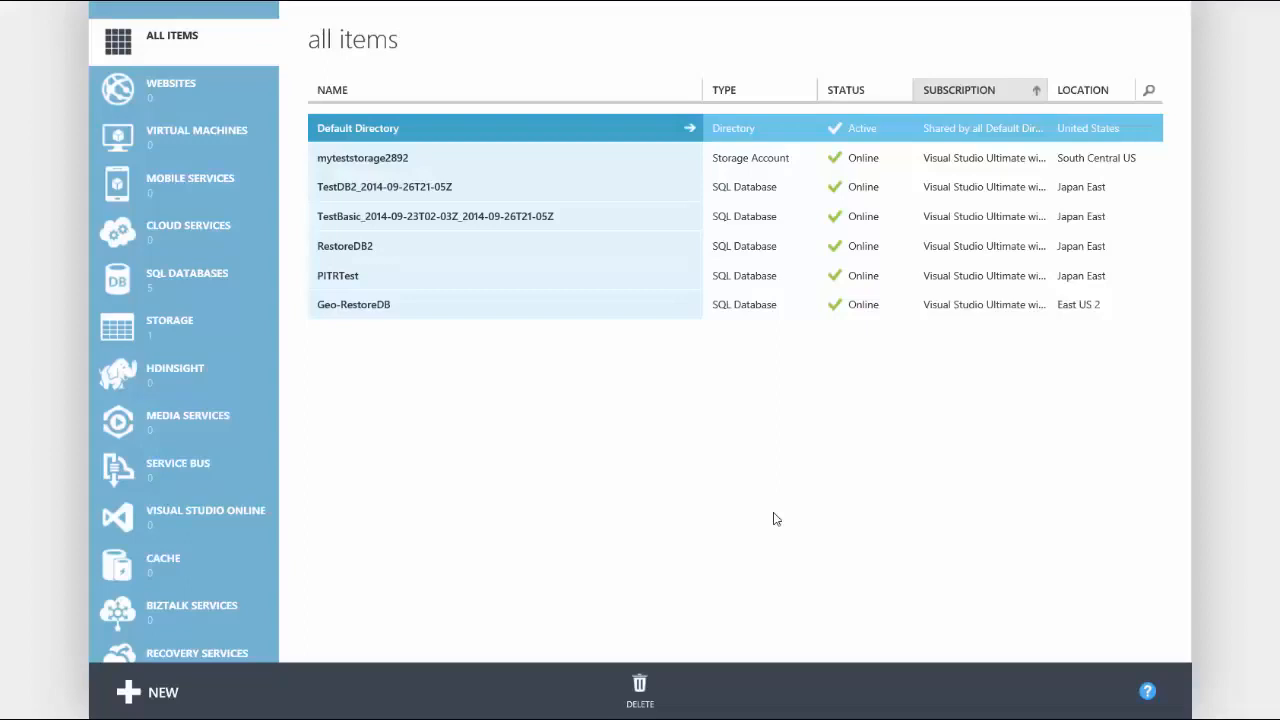
- Show the SQL databases list from the left navigation pane
left_click(186, 280)
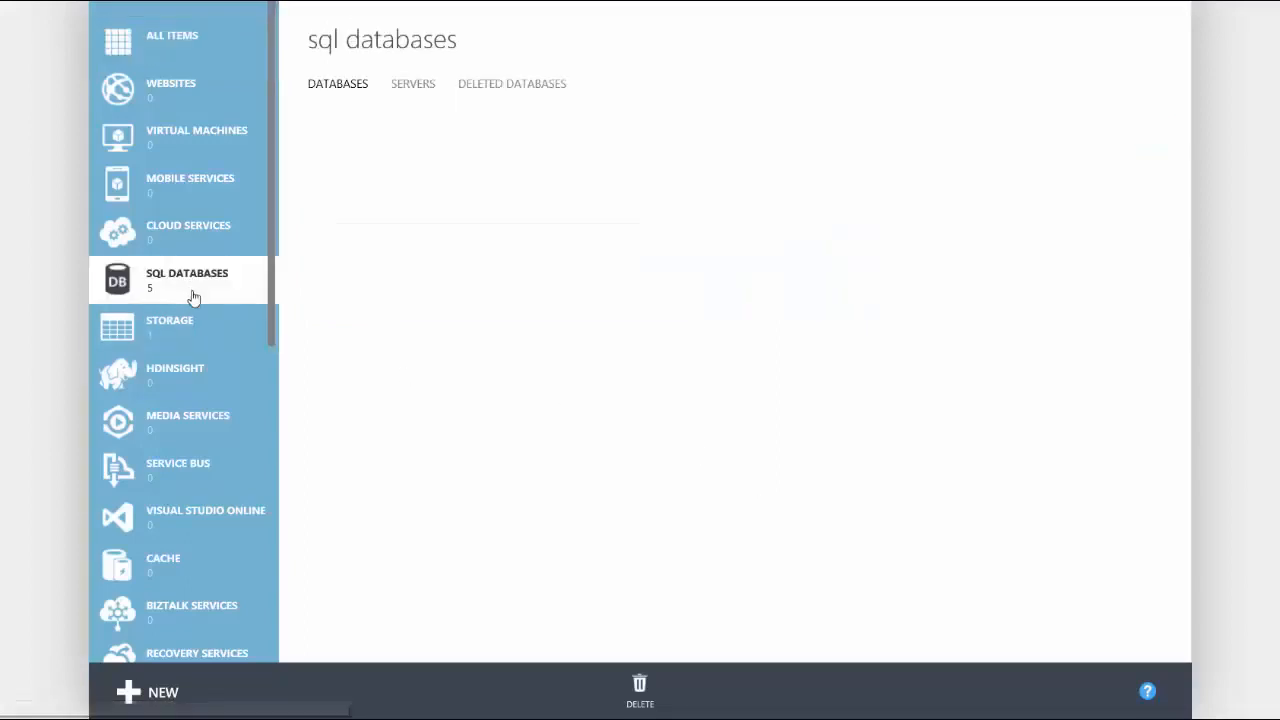
left_click(188, 280)
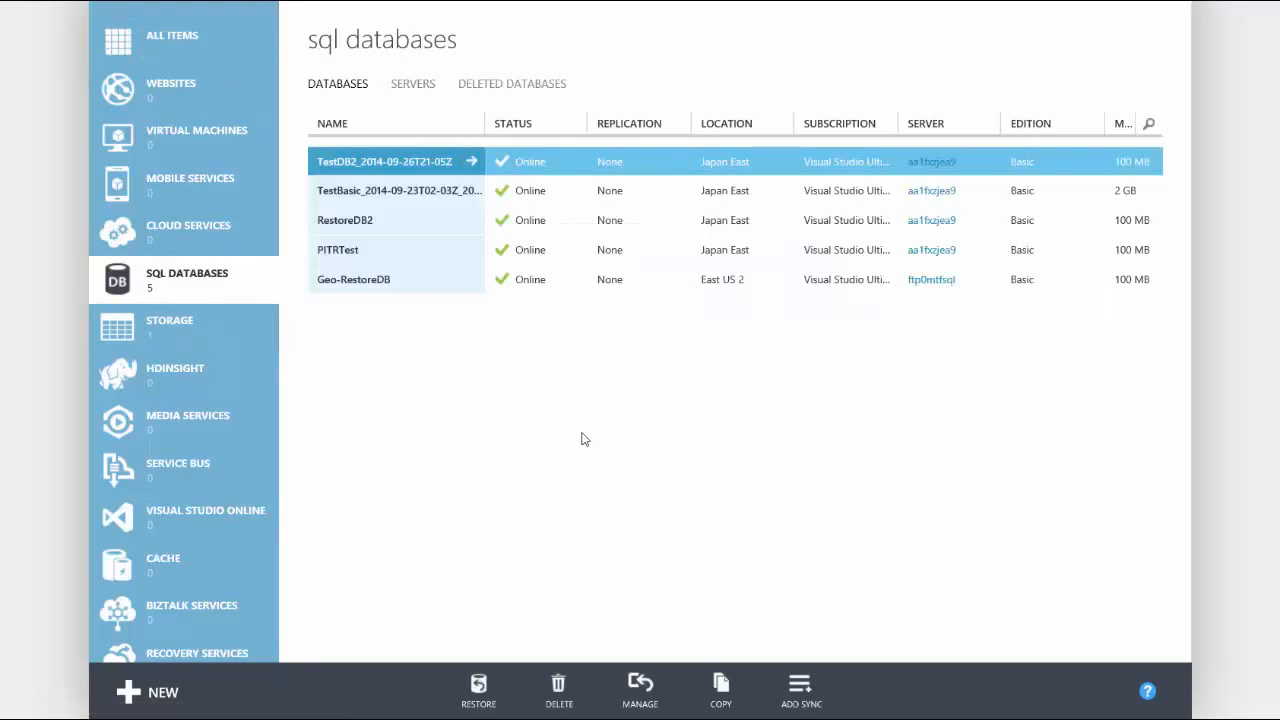
- List the restorable deleted databases and choose TestDB_Deleted
left_click(512, 84)
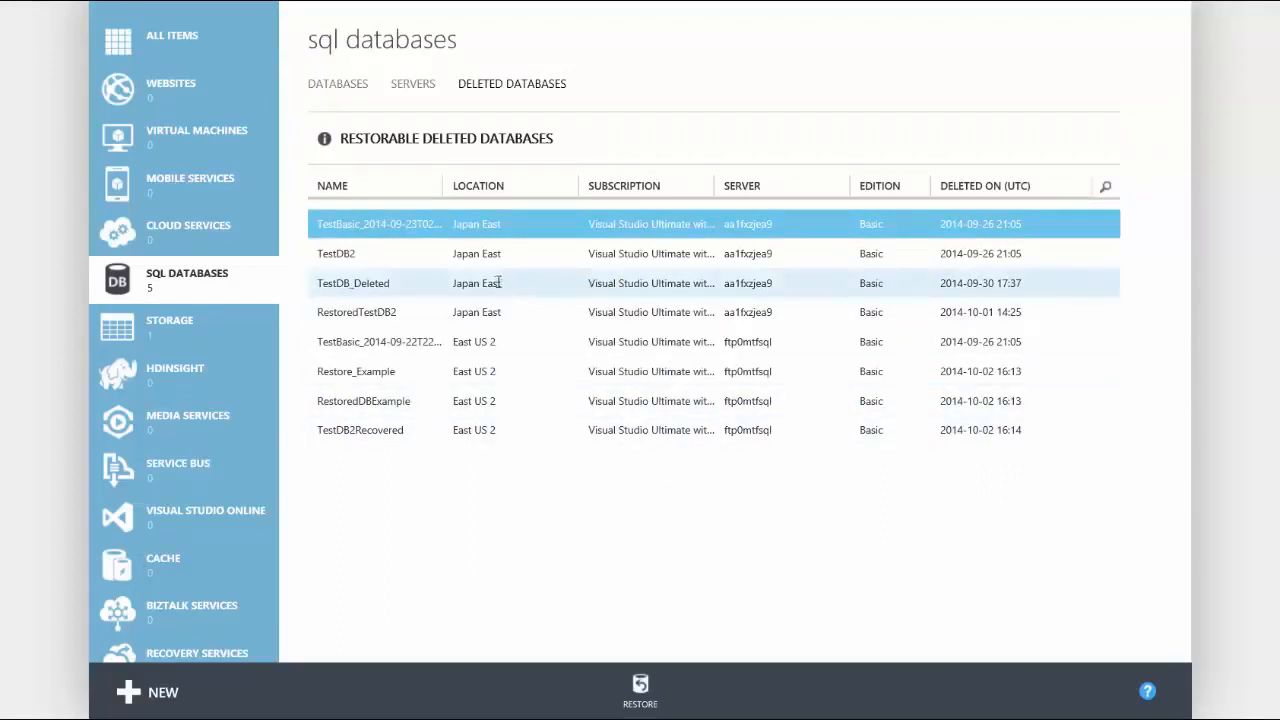
left_click(352, 284)
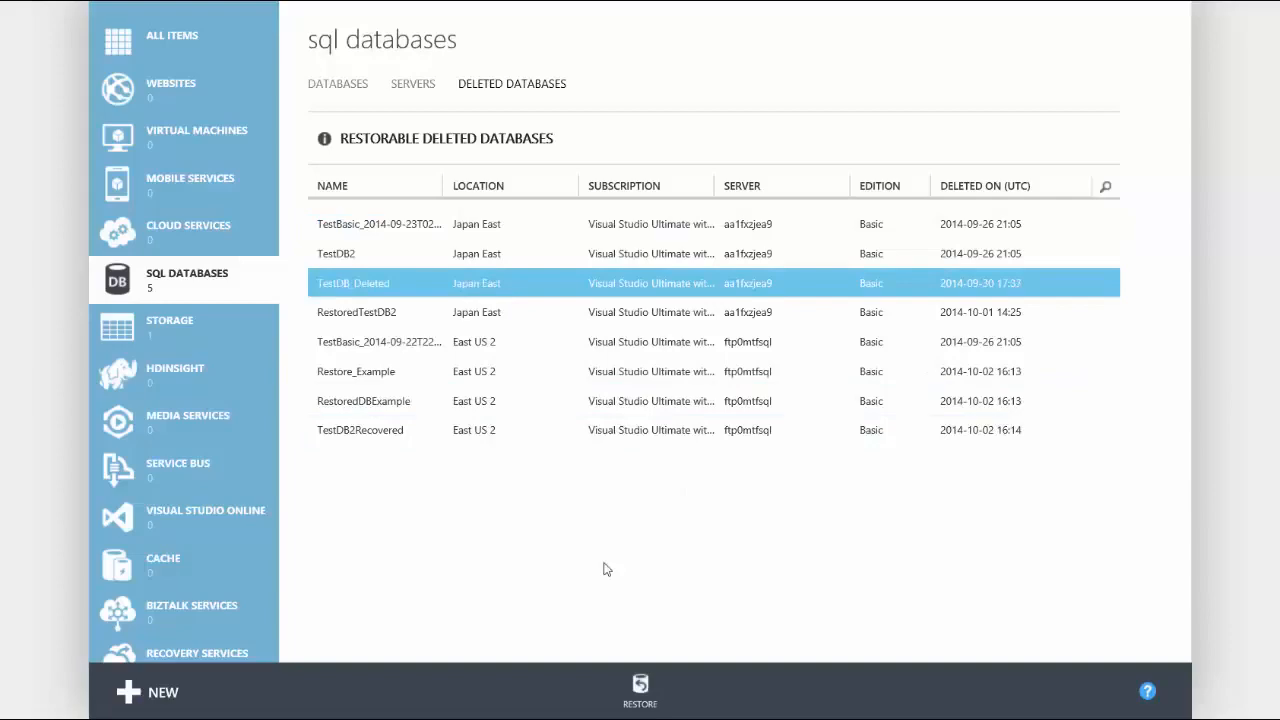
mouse_move(612, 576)
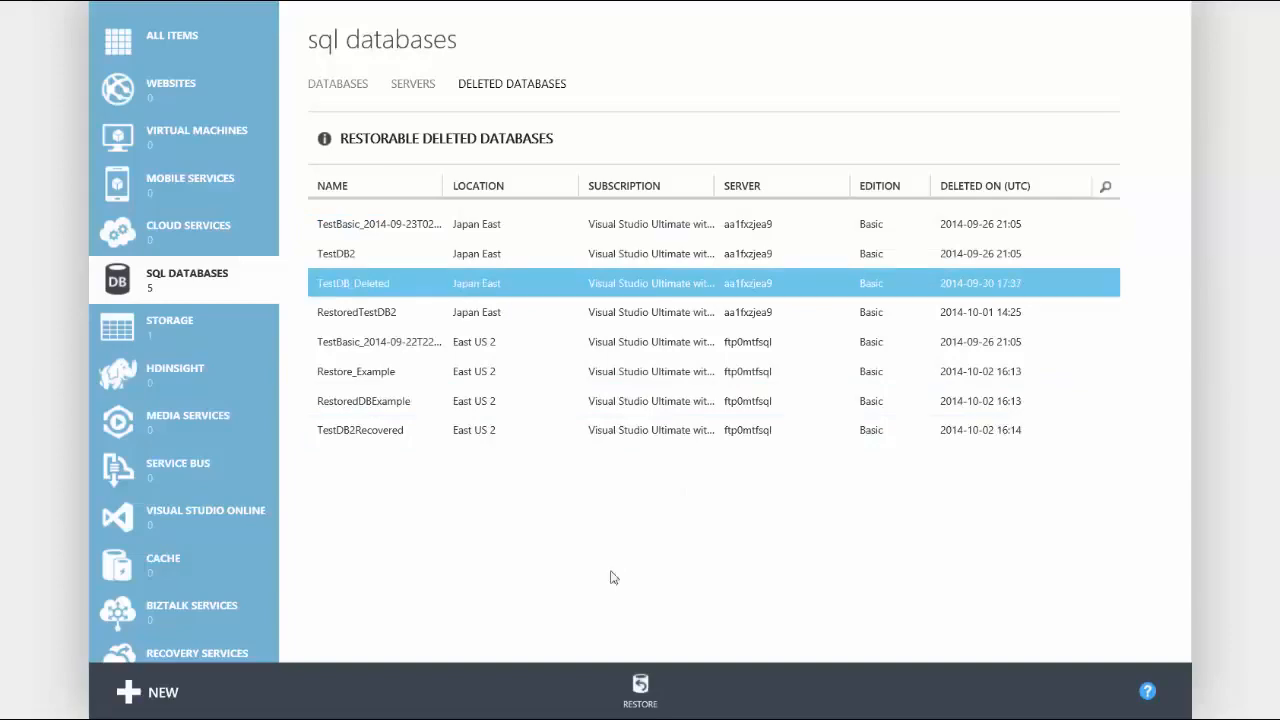
- Restore TestDB_Deleted as TestDB_Deleted_Restored on its original server and submit
left_click(640, 688)
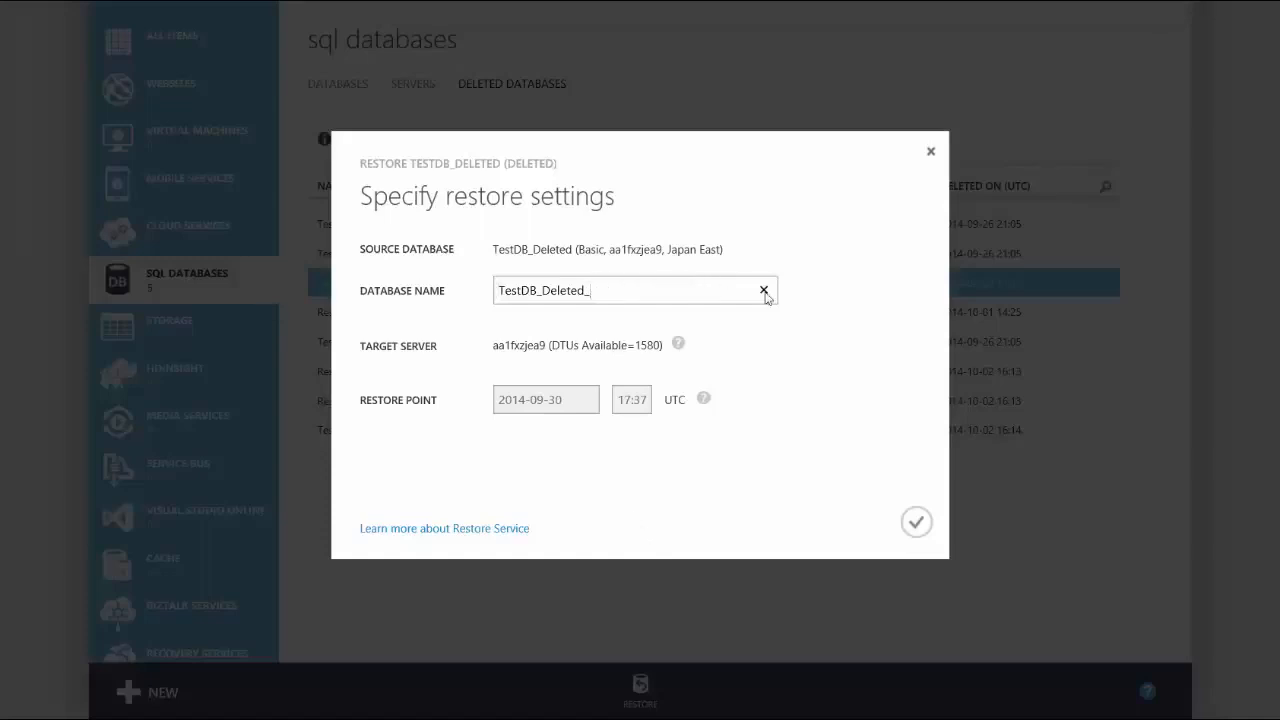
type("Restored")
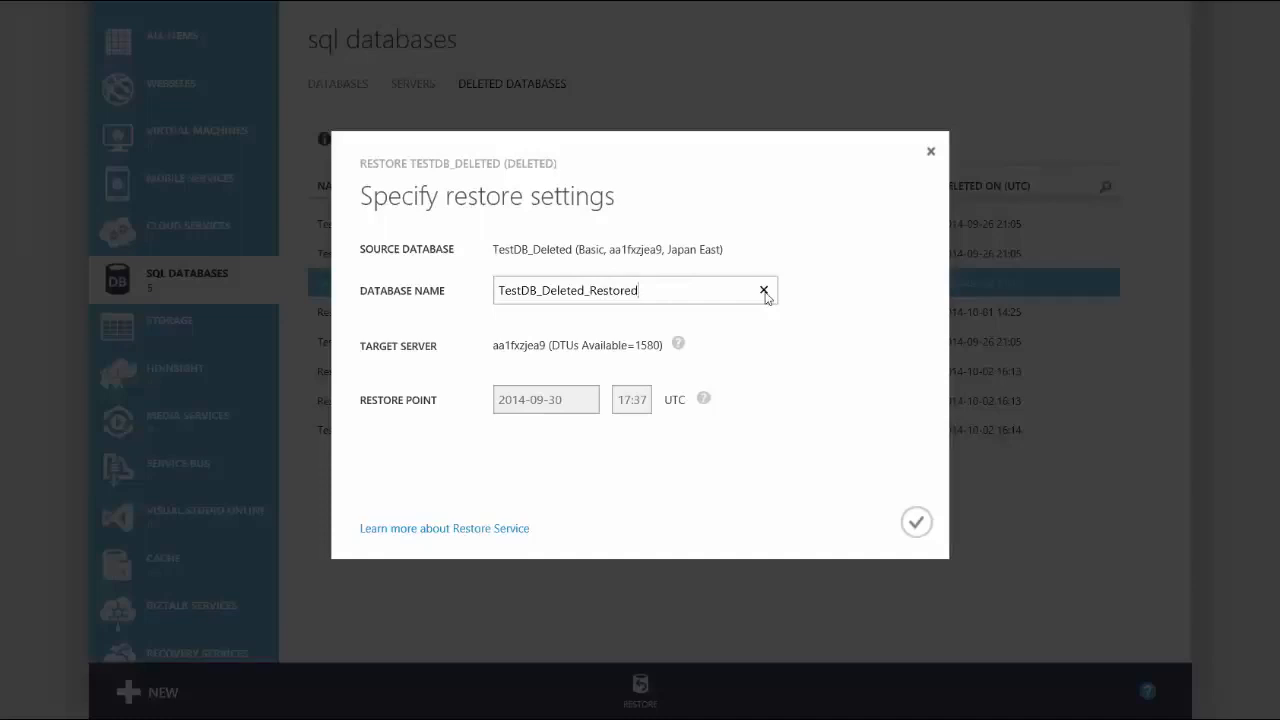
mouse_move(678, 344)
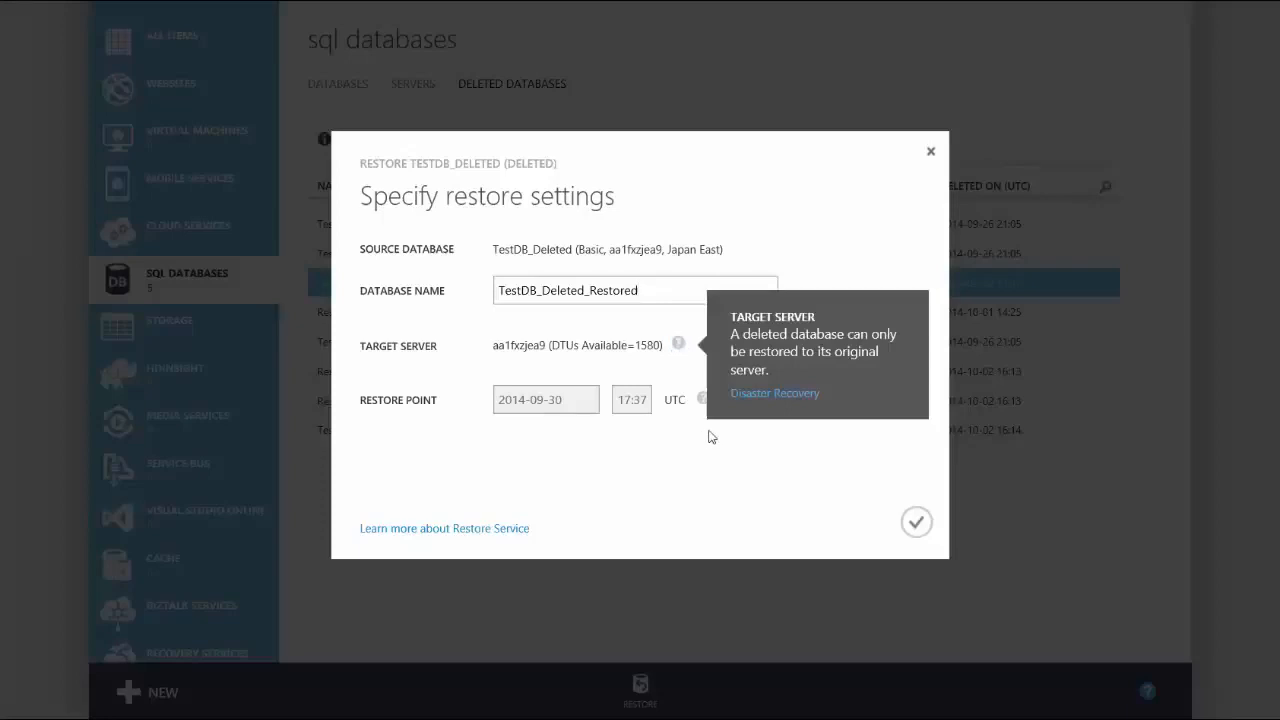
mouse_move(714, 418)
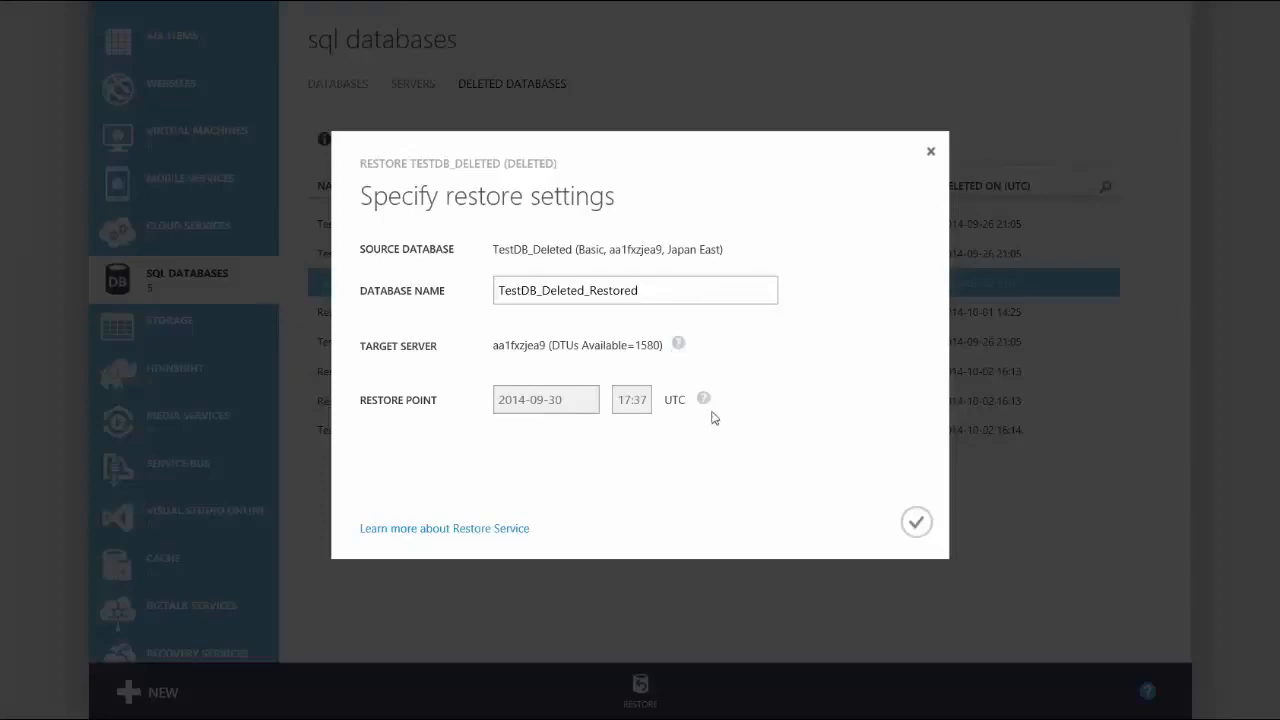
mouse_move(704, 398)
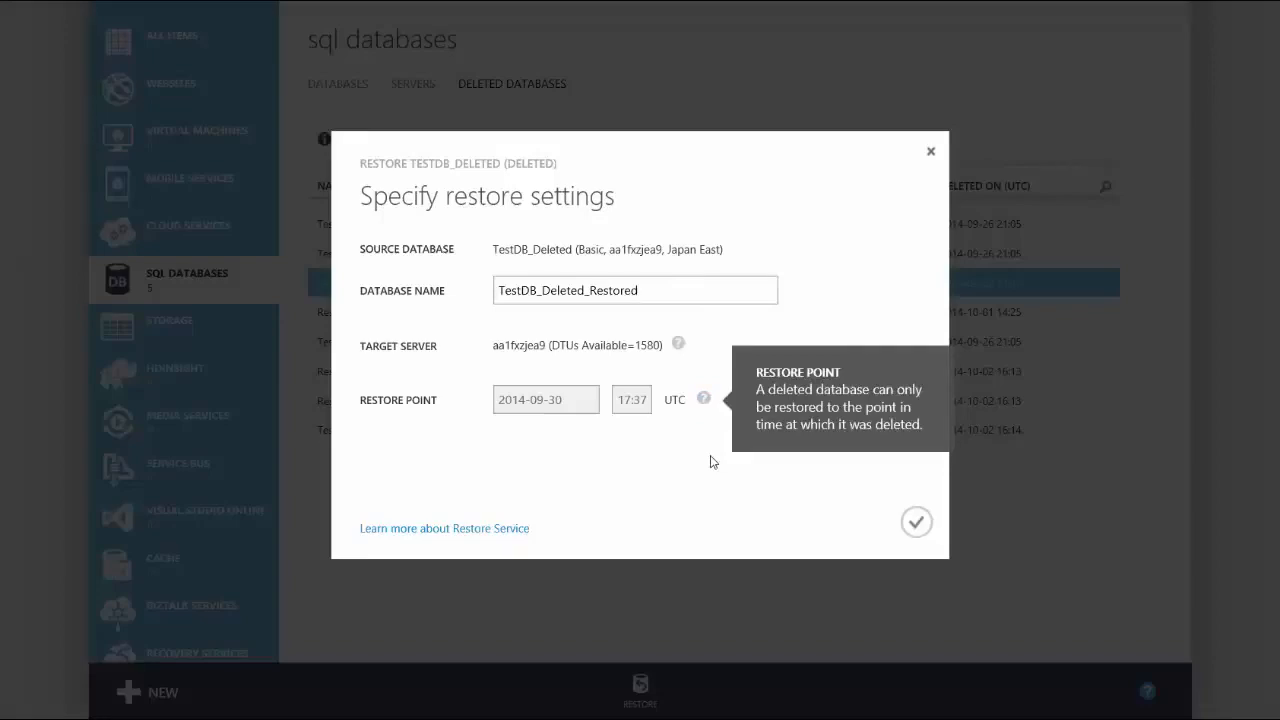
left_click(916, 520)
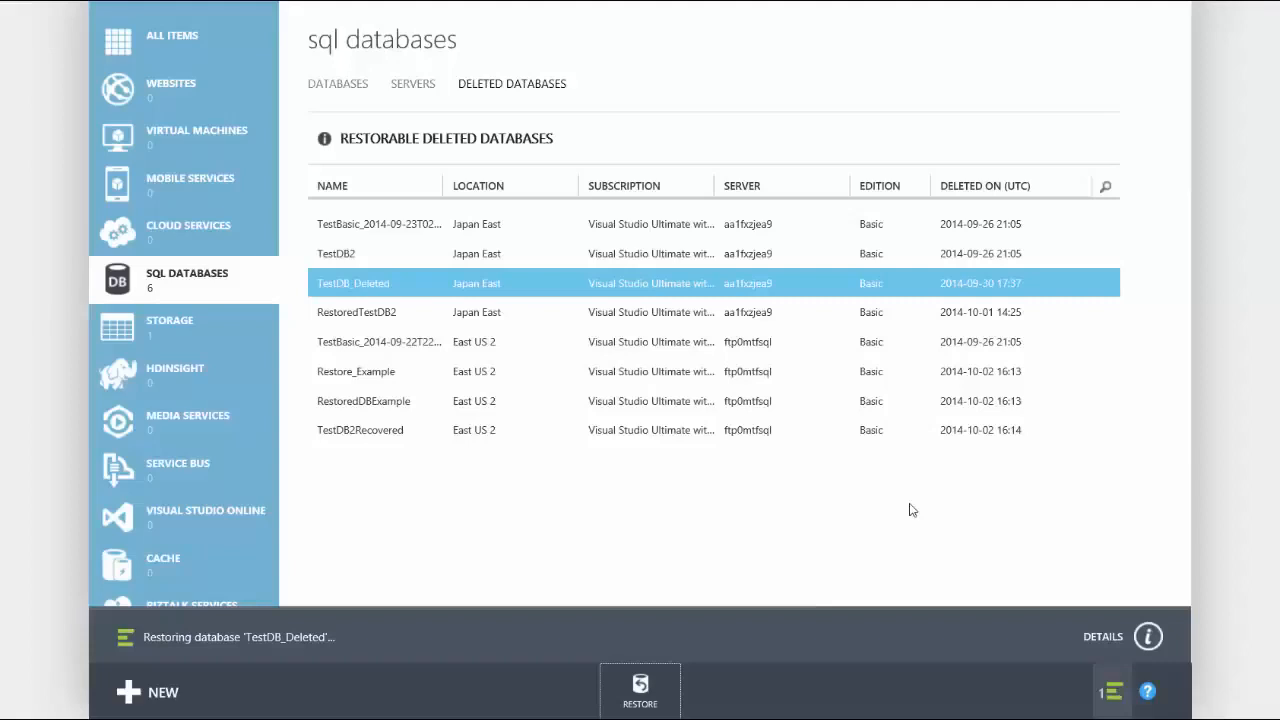
mouse_move(1110, 684)
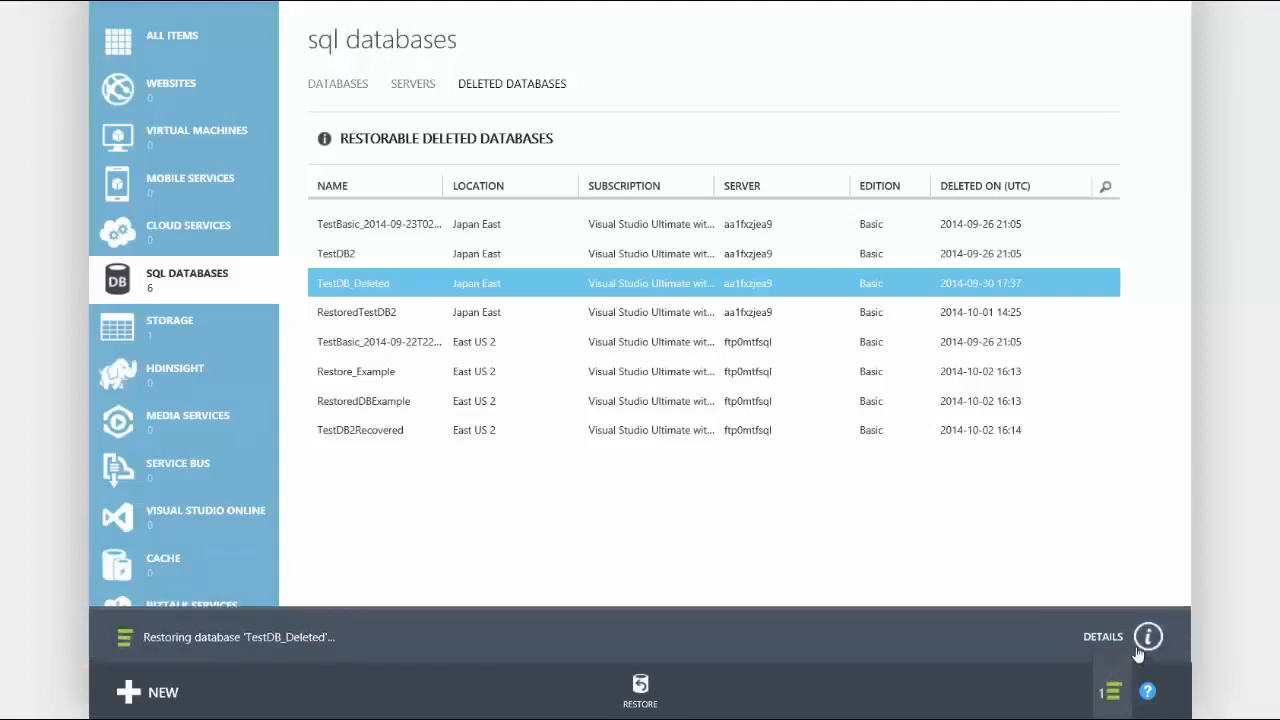
- Expand the notification details showing the restore request submitted and operation pending
left_click(1148, 636)
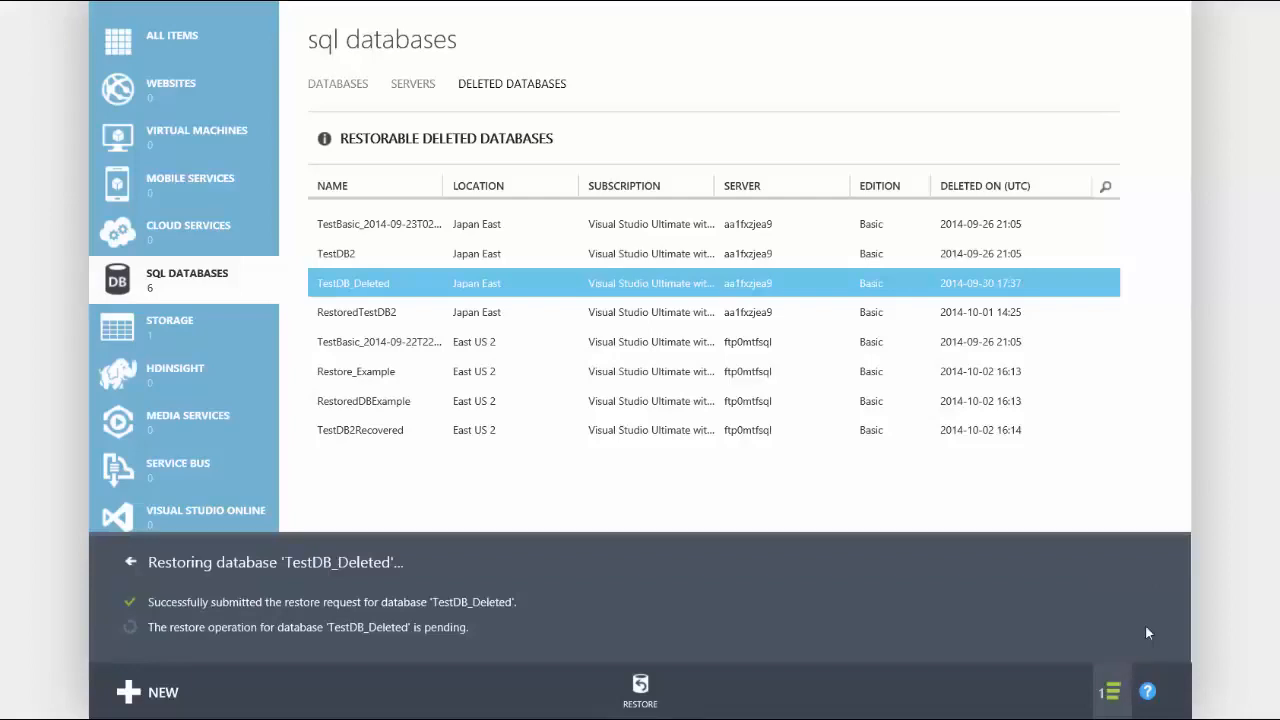